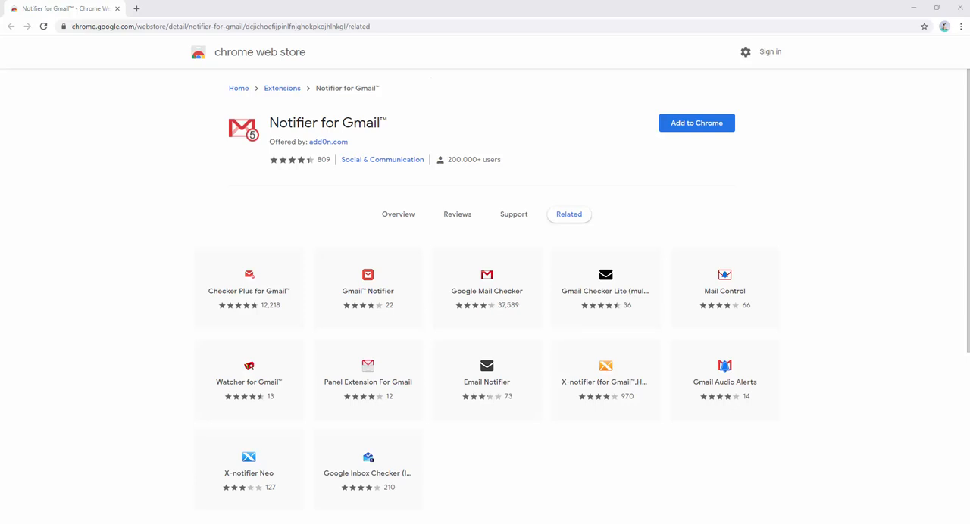
pyautogui.moveTo(838, 251)
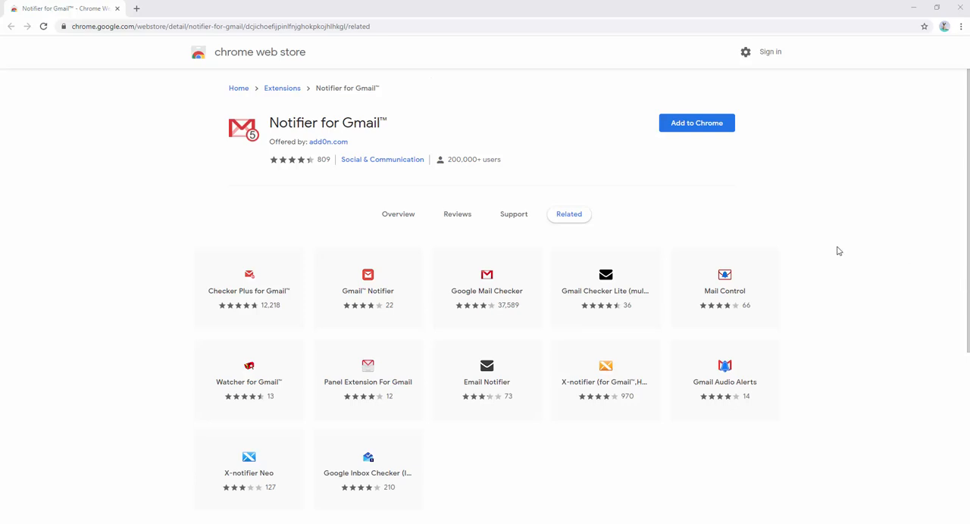
# Add the Notifier for Gmail extension to Chrome from its store page
pyautogui.click(695, 123)
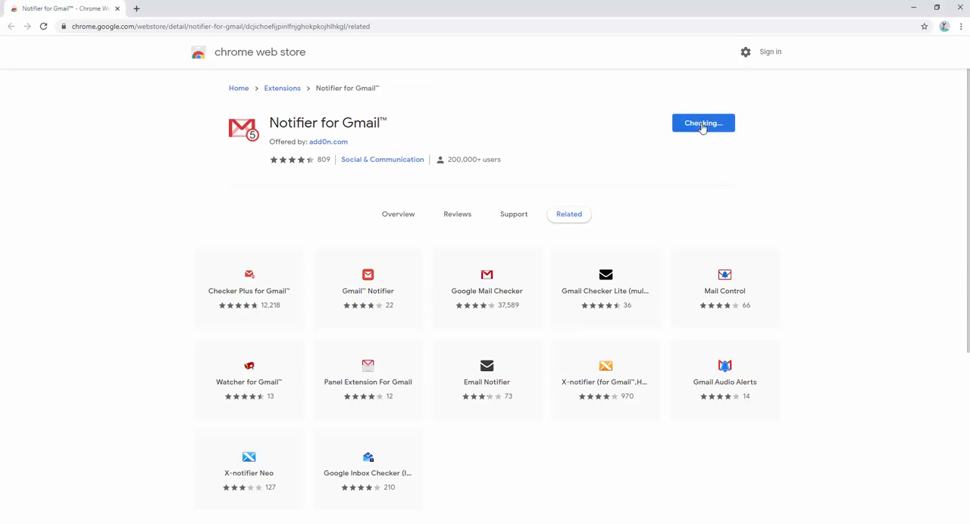
pyautogui.moveTo(514, 144)
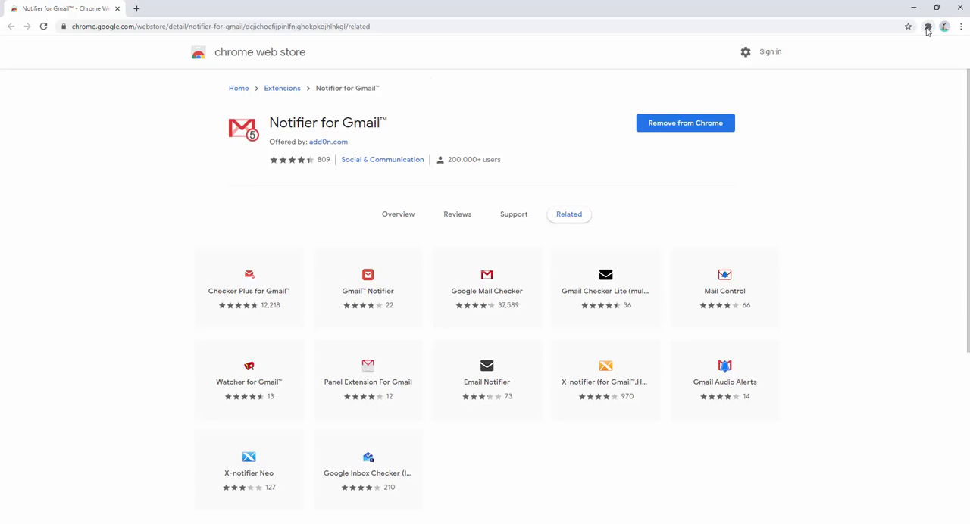
# Pin Notifier for Gmail to the toolbar from the Extensions menu
pyautogui.click(927, 27)
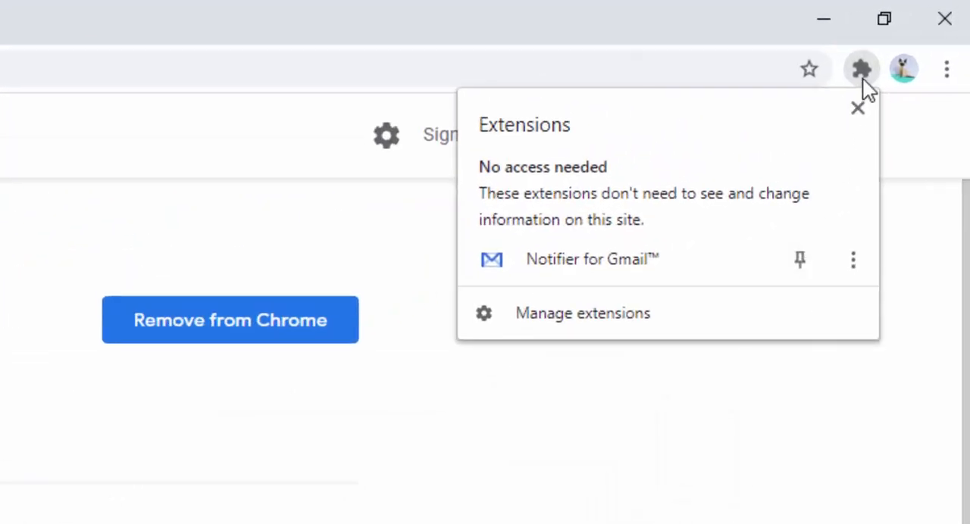
pyautogui.moveTo(799, 260)
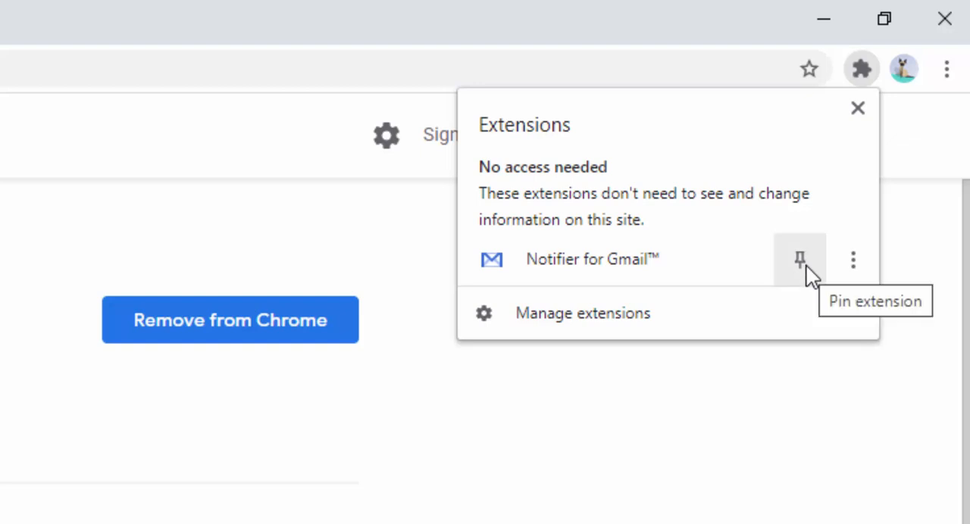
pyautogui.click(799, 260)
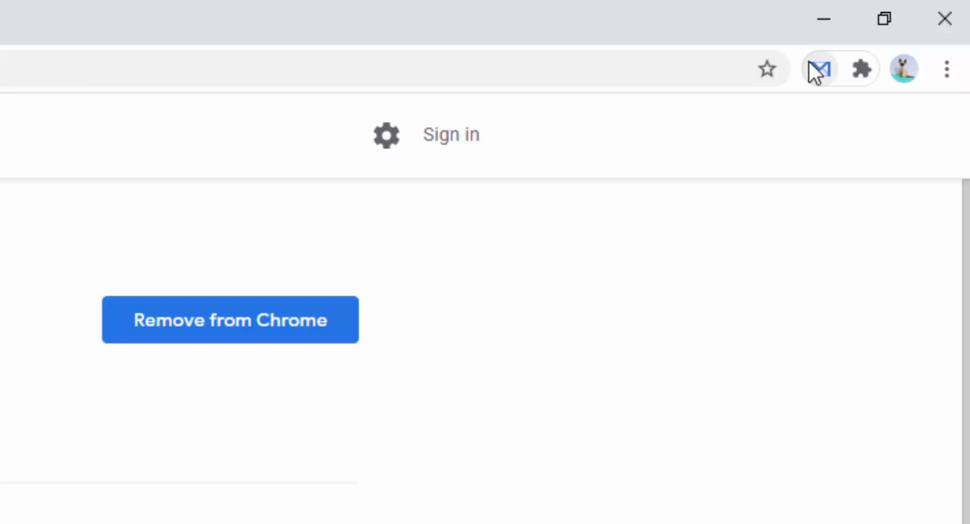
pyautogui.moveTo(820, 85)
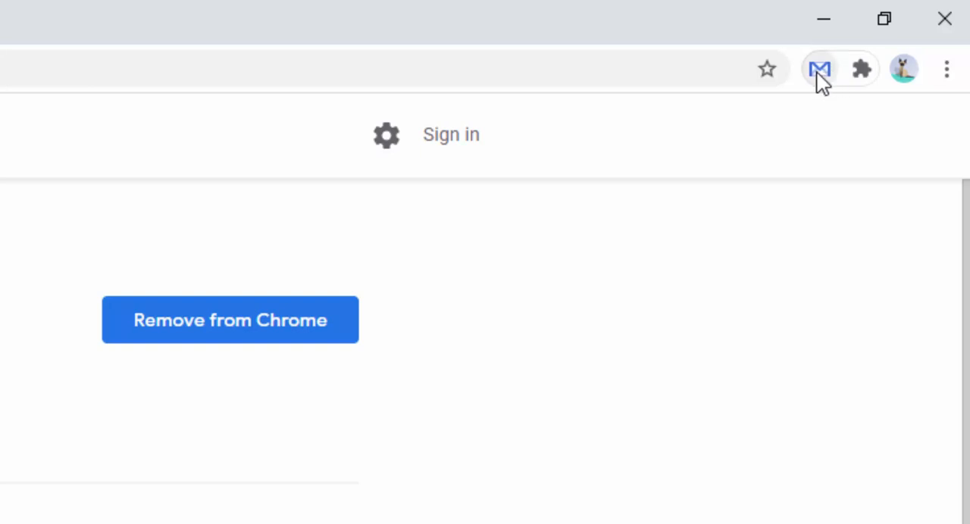
pyautogui.moveTo(826, 225)
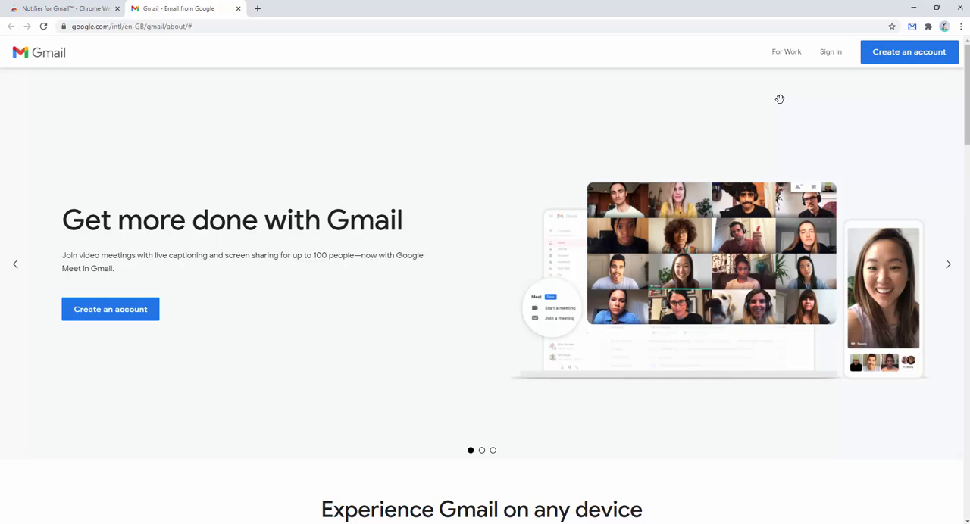
pyautogui.moveTo(844, 82)
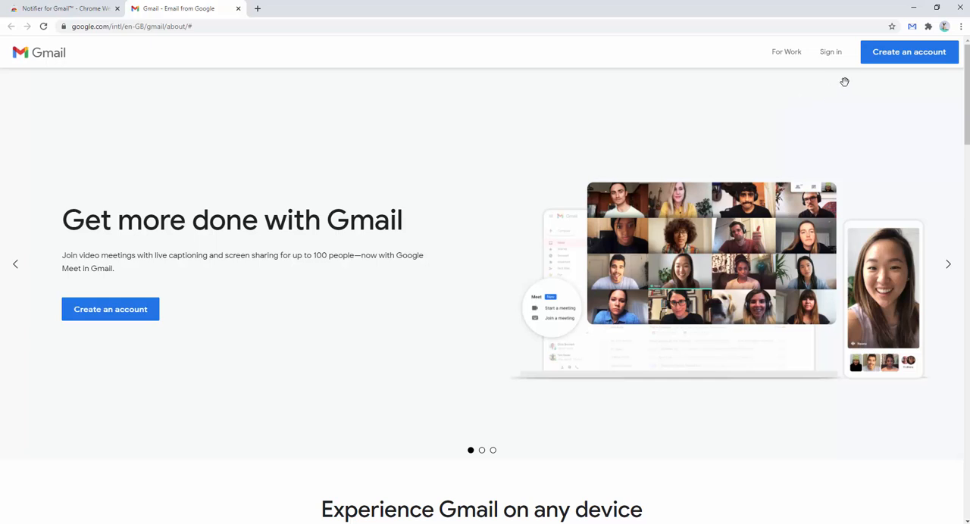
pyautogui.moveTo(876, 75)
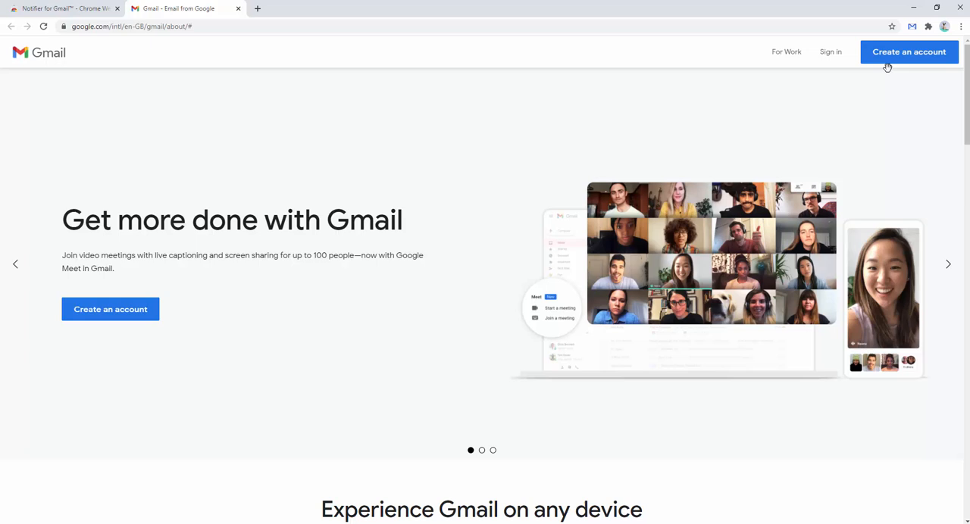
# Go to the Gmail sign-in page from the Gmail about page
pyautogui.click(908, 52)
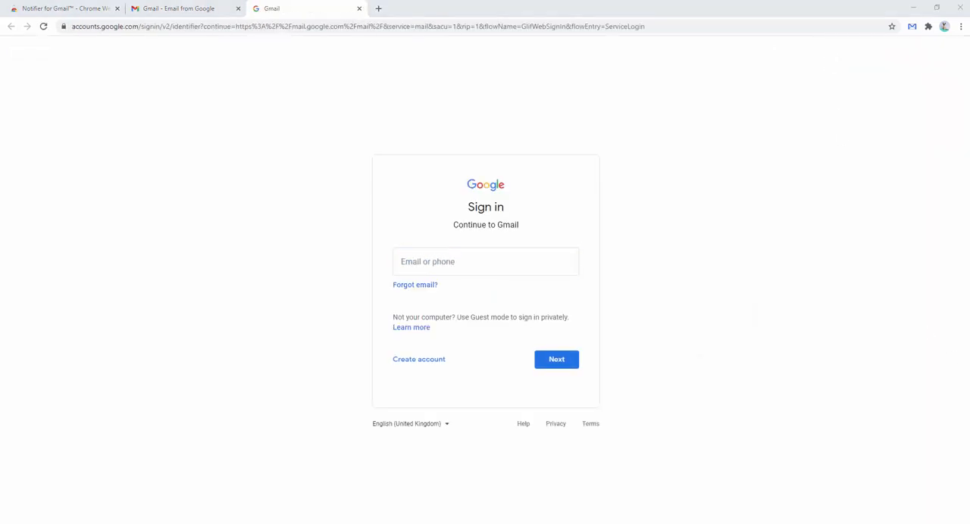
# Sign in to Gmail with the account email and password
pyautogui.click(485, 261)
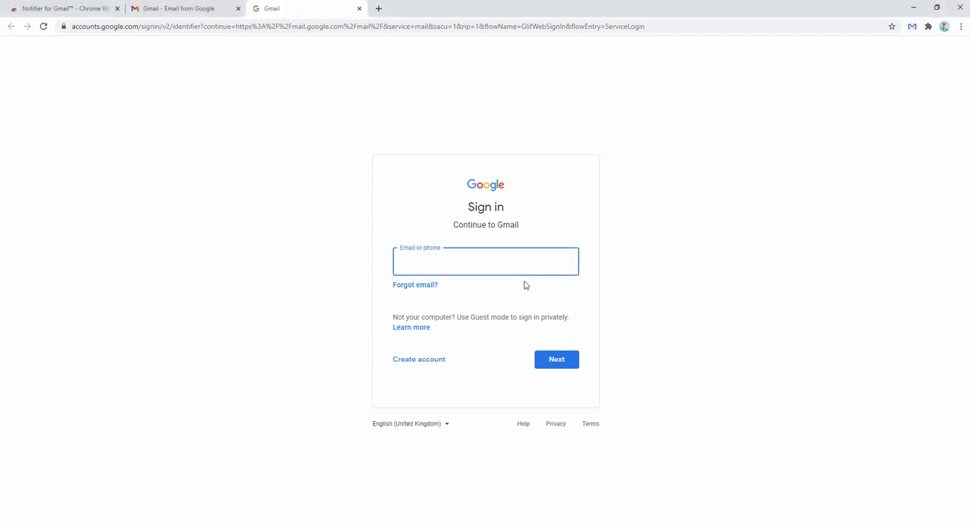
pyautogui.click(556, 359)
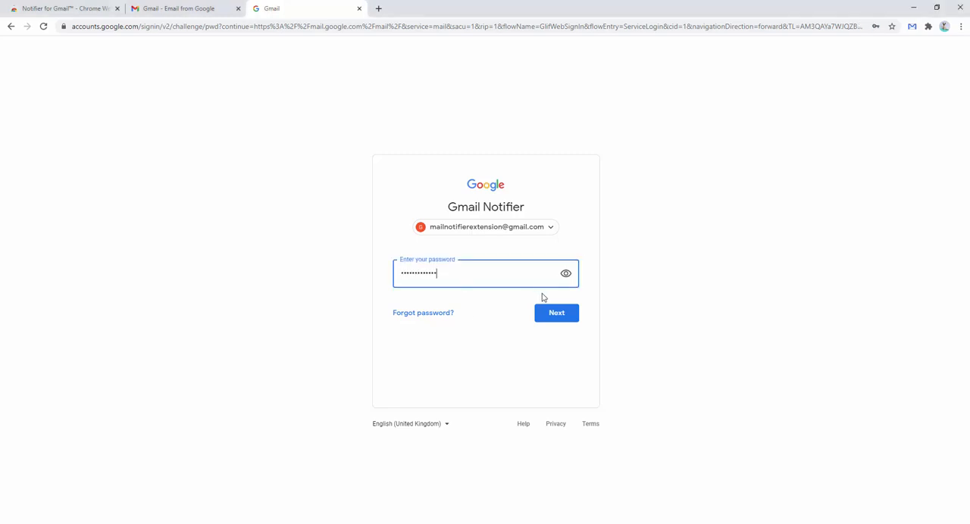
pyautogui.click(556, 312)
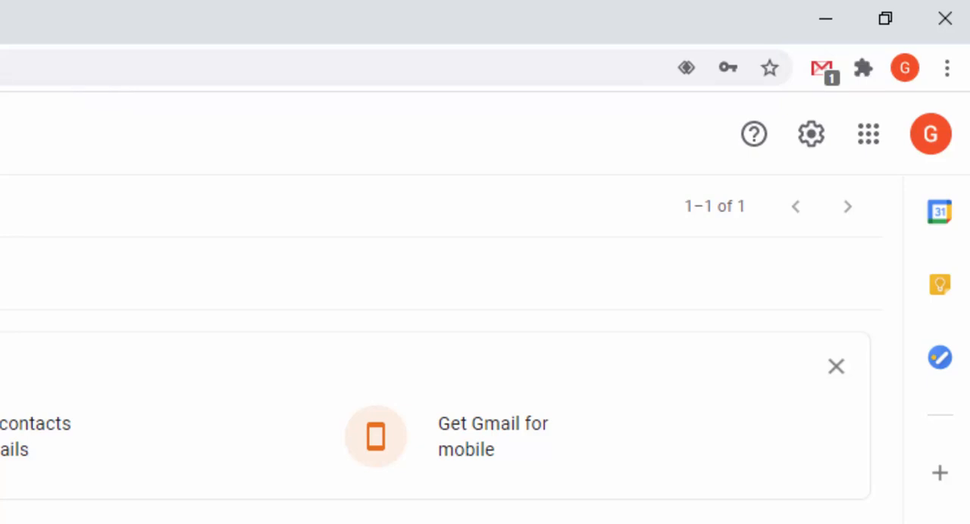
# Navigate to the google.com homepage via the address bar
pyautogui.write('google.')
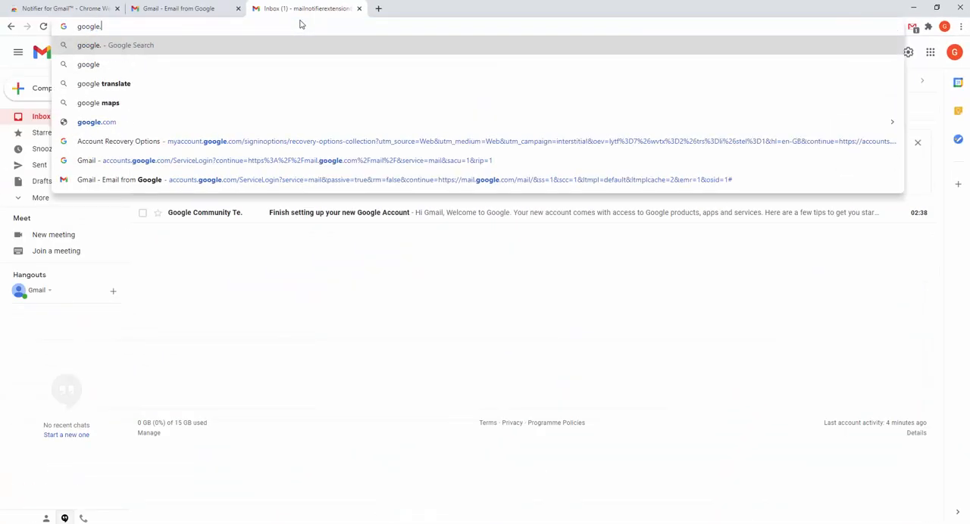
pyautogui.click(96, 122)
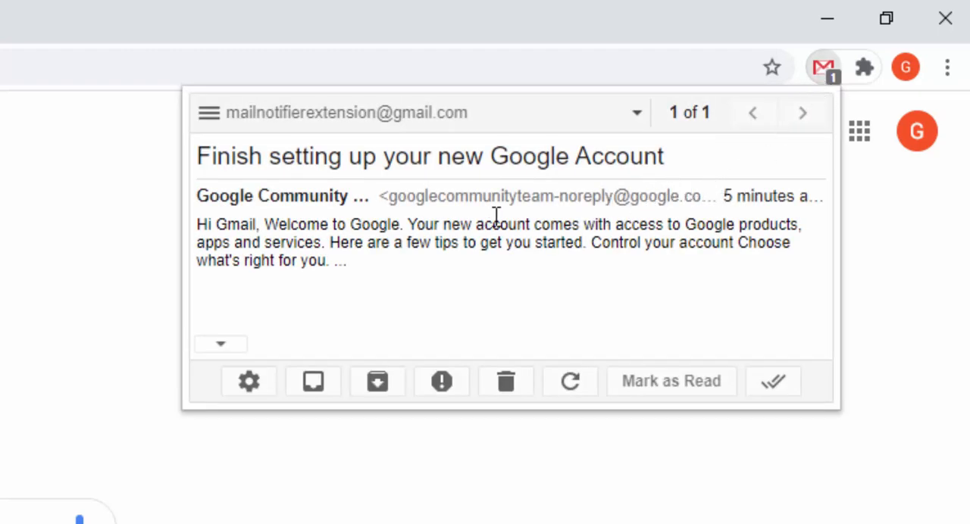
pyautogui.moveTo(479, 159)
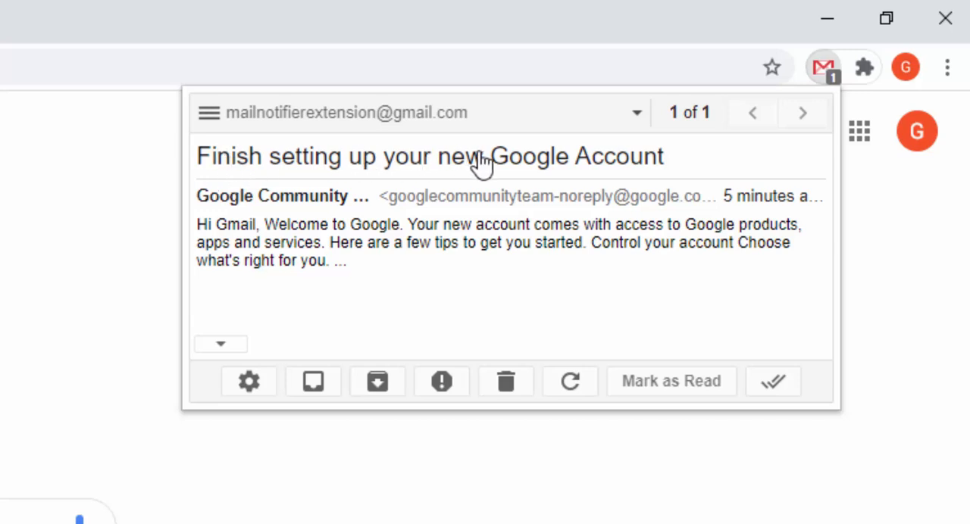
pyautogui.moveTo(522, 244)
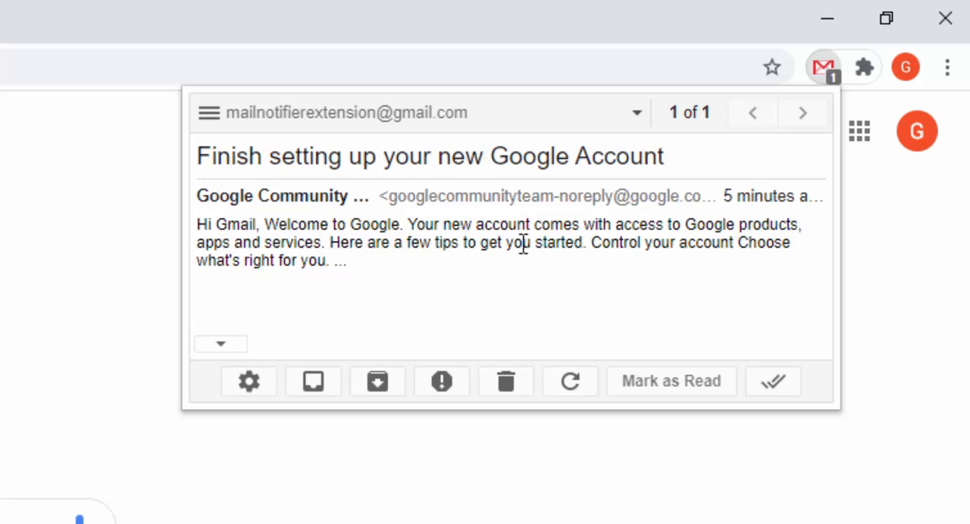
# Review accounts, scroll through the setup message in the Notifier popup, and star it
pyautogui.click(209, 112)
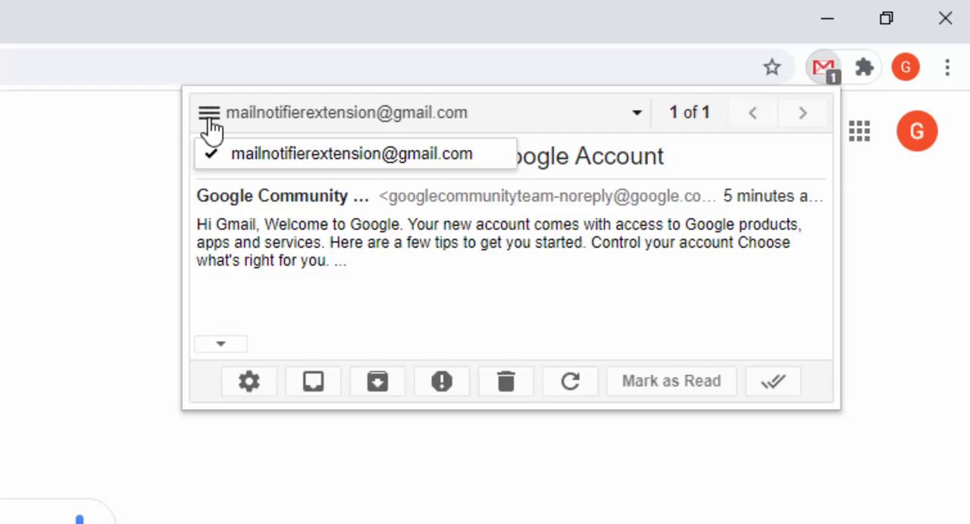
pyautogui.moveTo(309, 208)
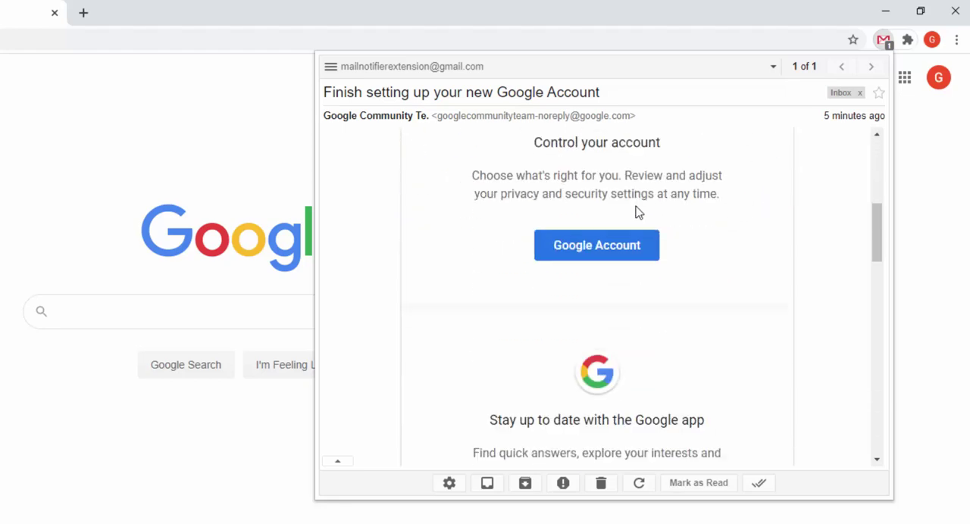
pyautogui.scroll(-3)
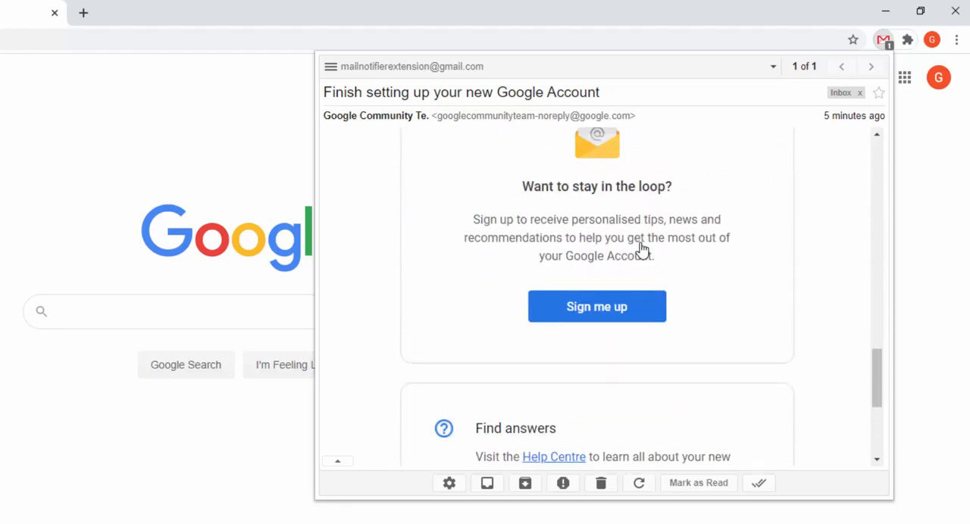
pyautogui.scroll(3)
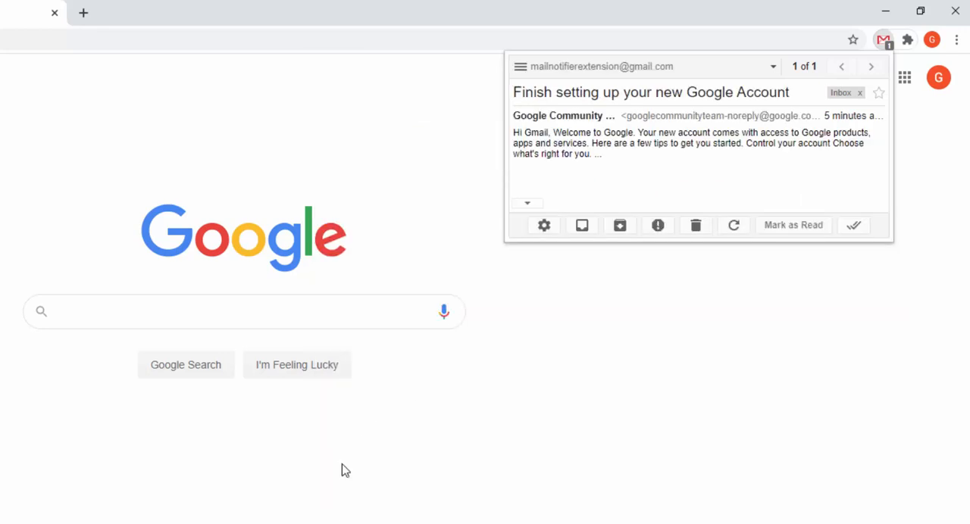
pyautogui.moveTo(707, 168)
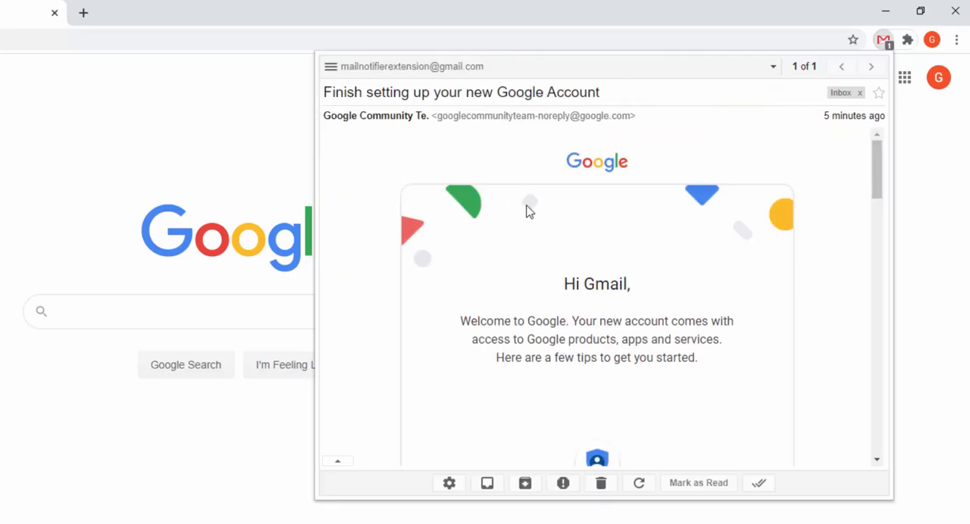
pyautogui.scroll(-3)
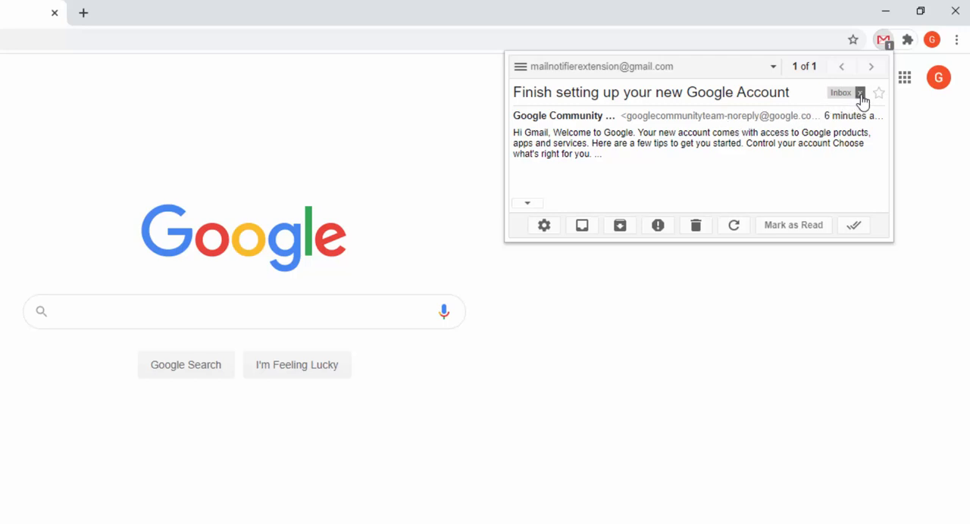
pyautogui.moveTo(881, 100)
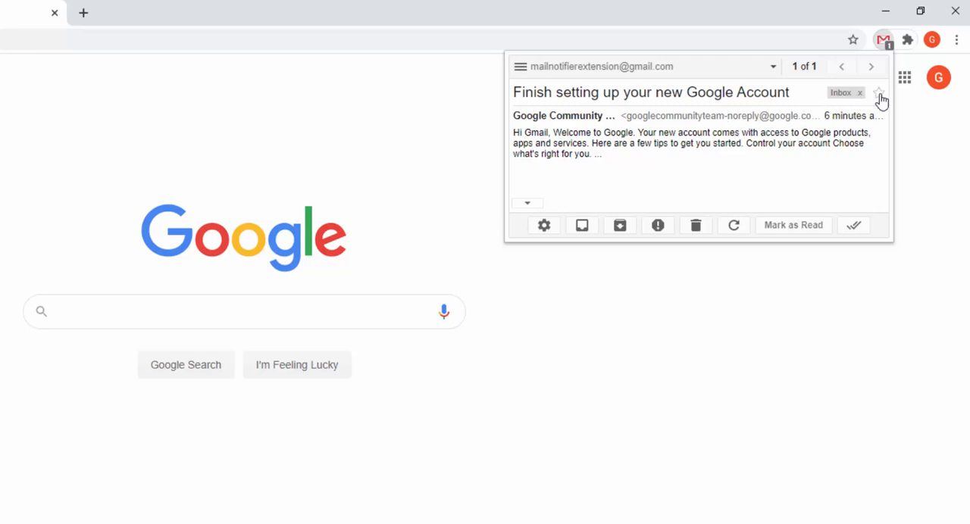
pyautogui.click(878, 94)
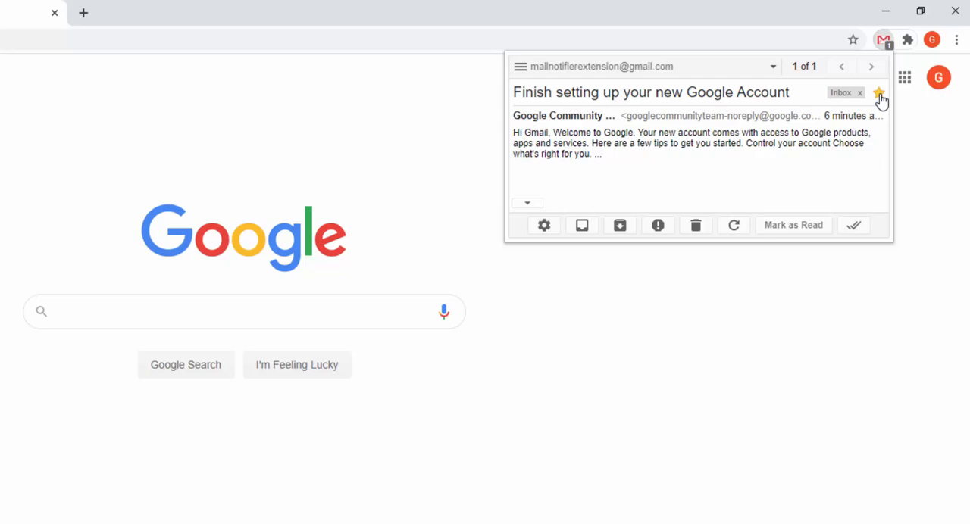
# Open the Gmail inbox from the Notifier popup and act on the setup message
pyautogui.click(582, 225)
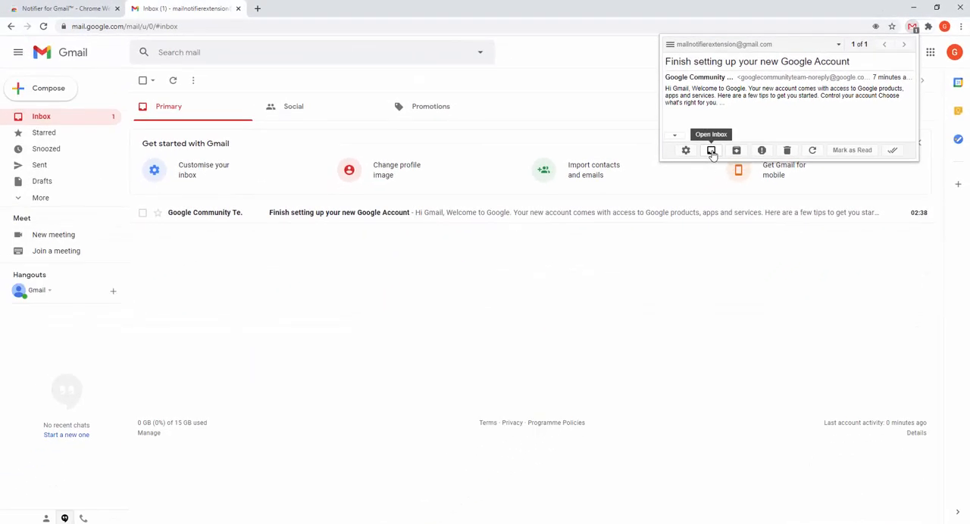
pyautogui.click(710, 149)
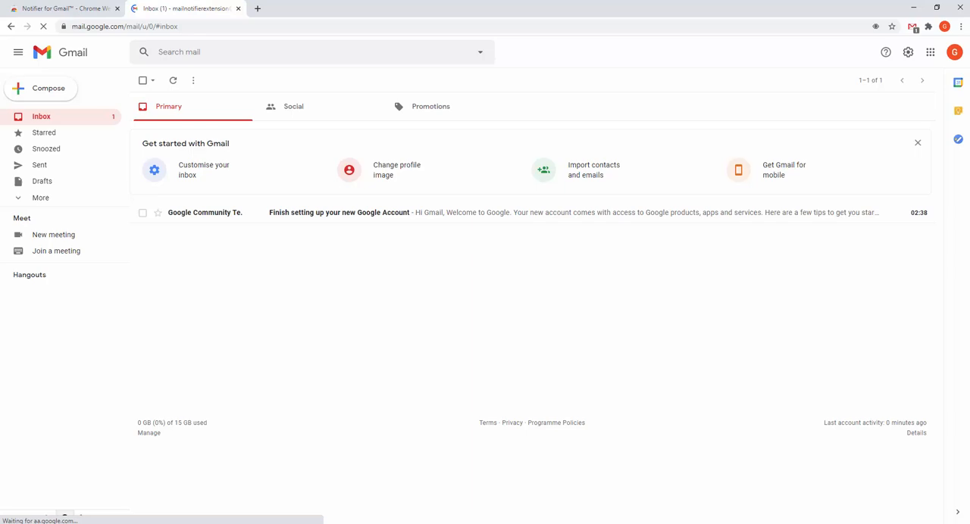
pyautogui.click(912, 26)
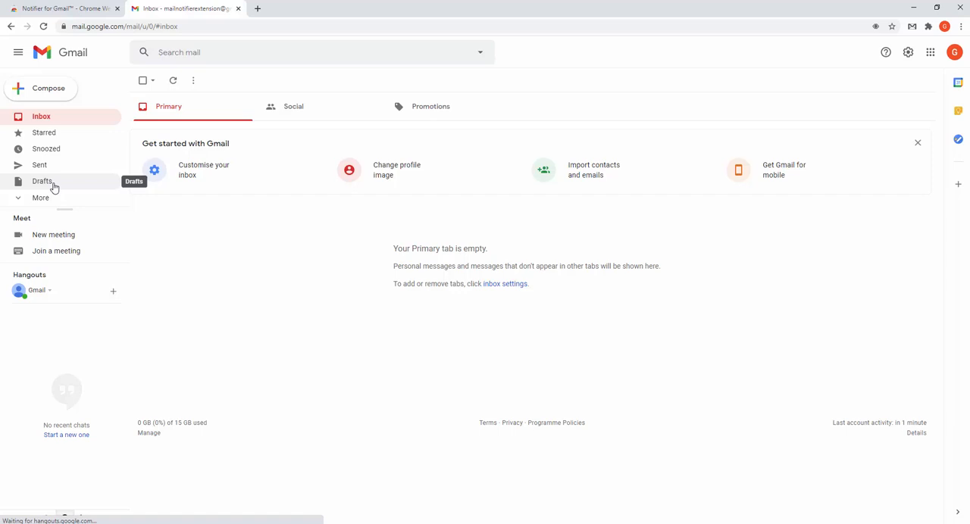
pyautogui.click(40, 198)
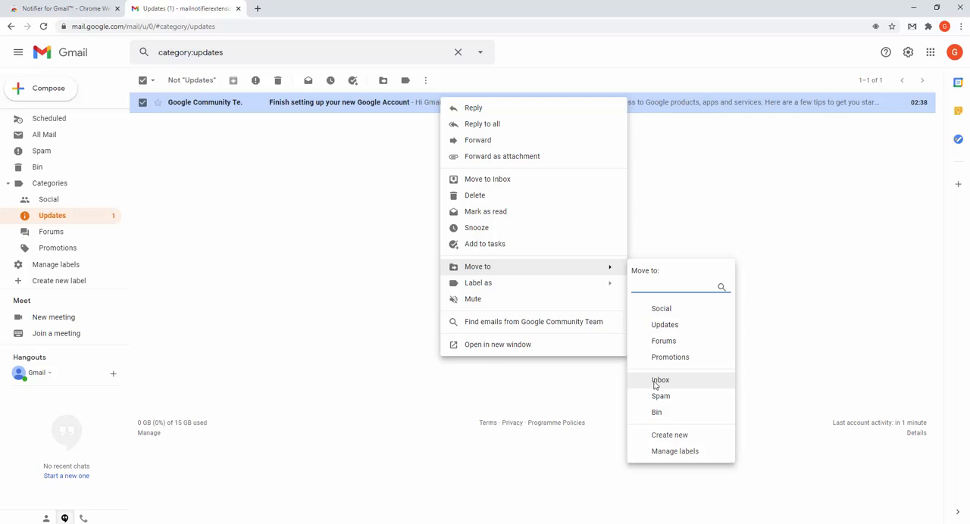
# Move the account setup email into the Inbox and view the Inbox
pyautogui.click(660, 379)
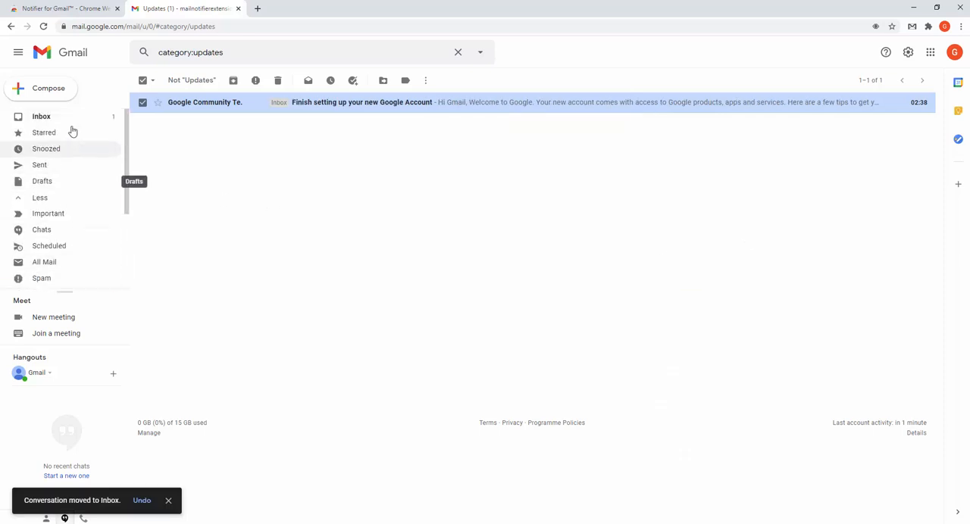
pyautogui.click(41, 116)
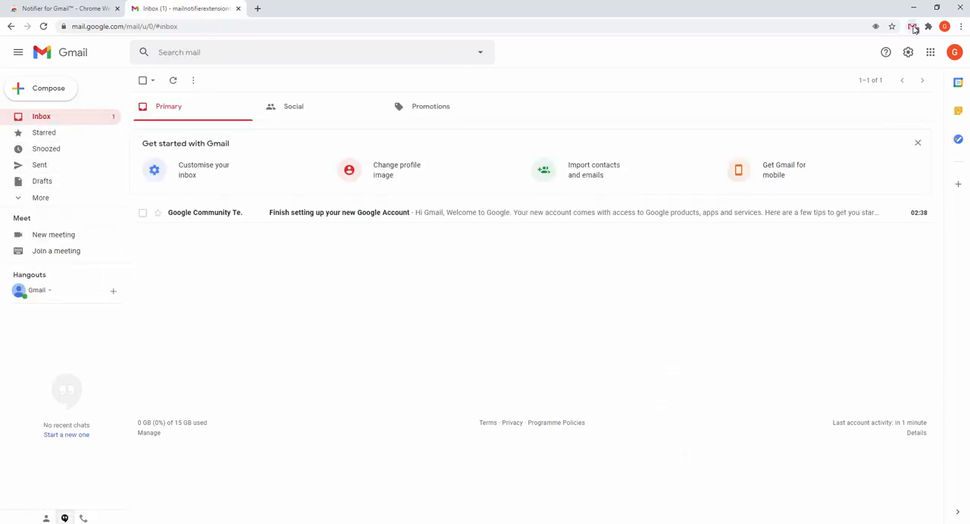
# Open the Notifier for Gmail popup to preview the setup message
pyautogui.click(912, 26)
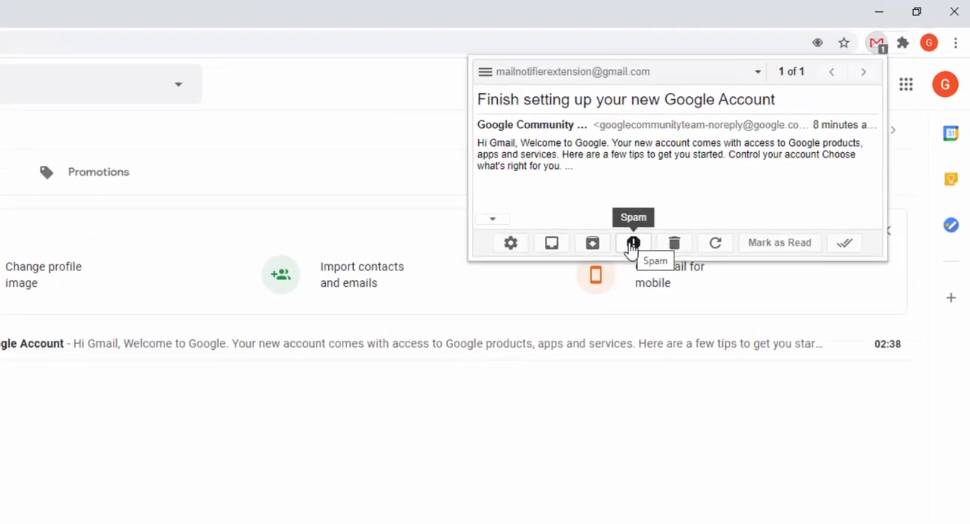
pyautogui.moveTo(545, 349)
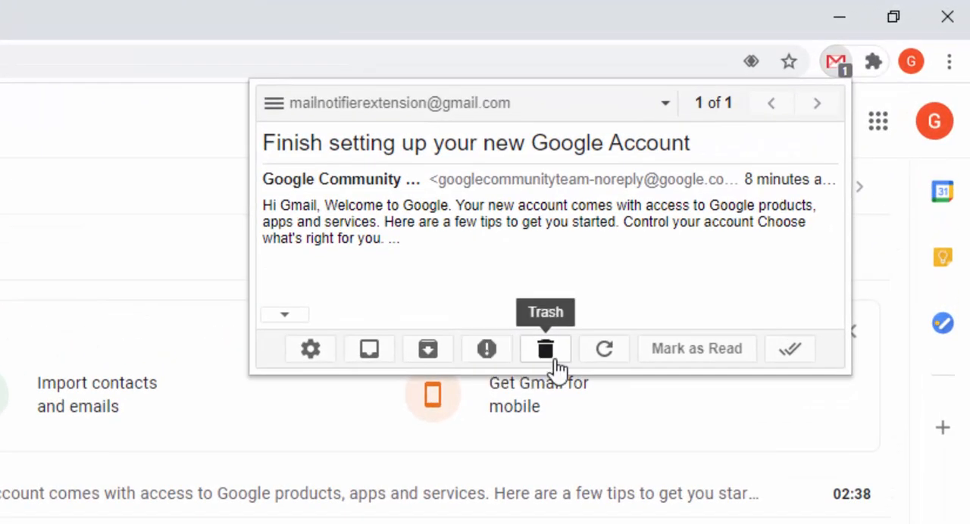
pyautogui.moveTo(603, 349)
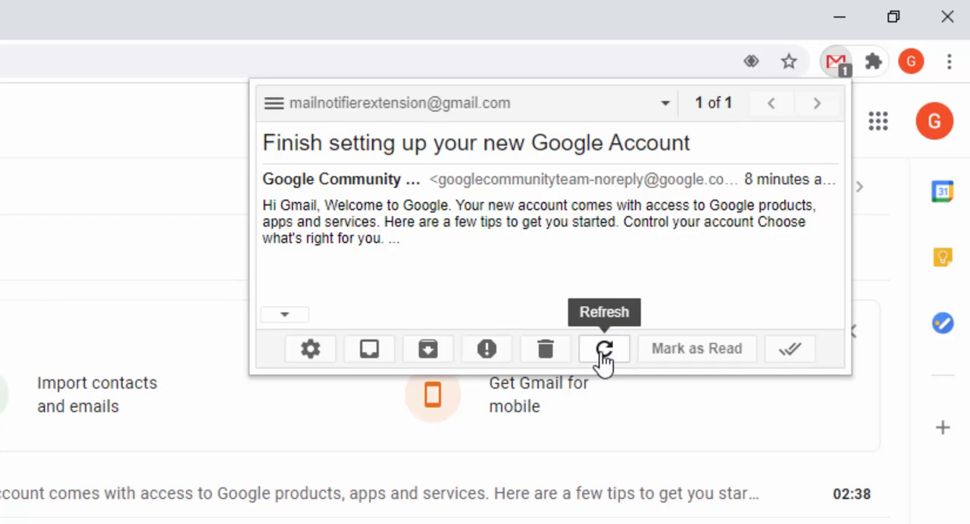
pyautogui.moveTo(696, 348)
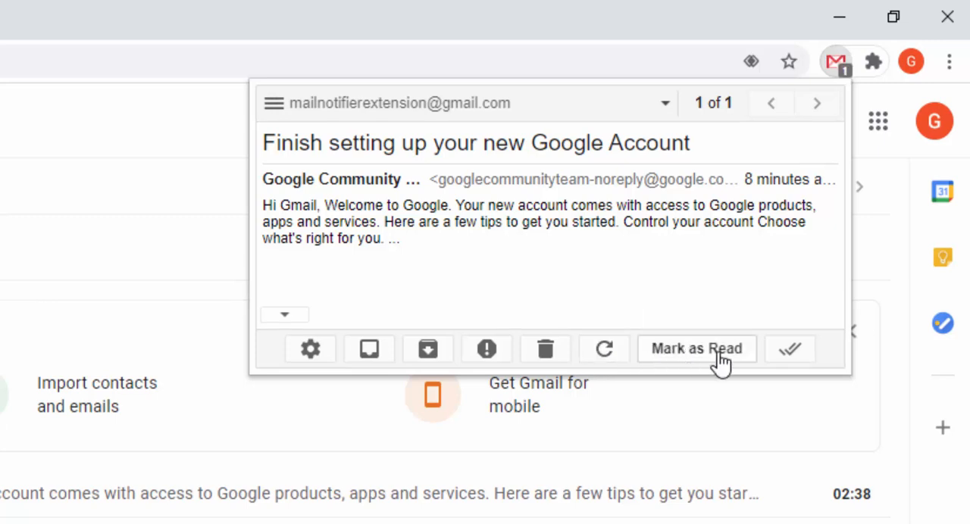
pyautogui.moveTo(790, 349)
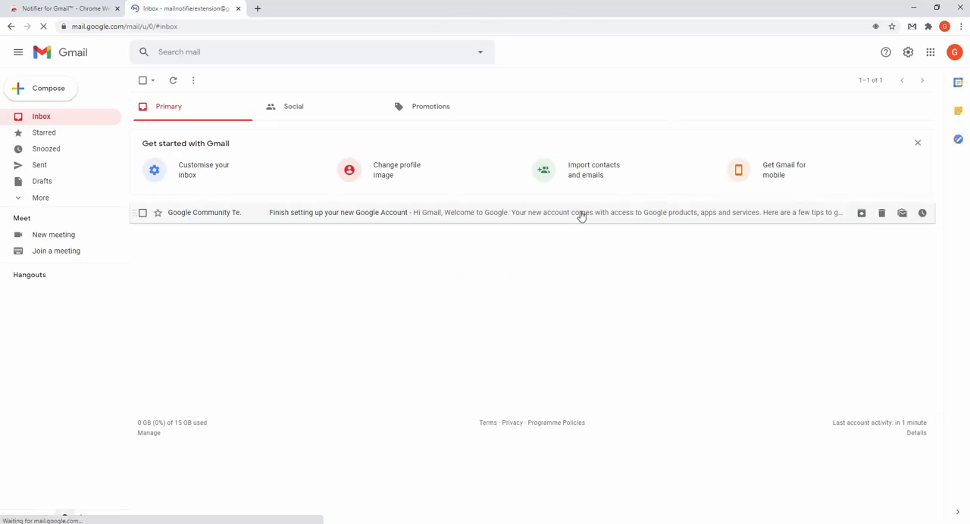
# Mark the account setup email as unread in the Gmail inbox
pyautogui.rightClick(580, 212)
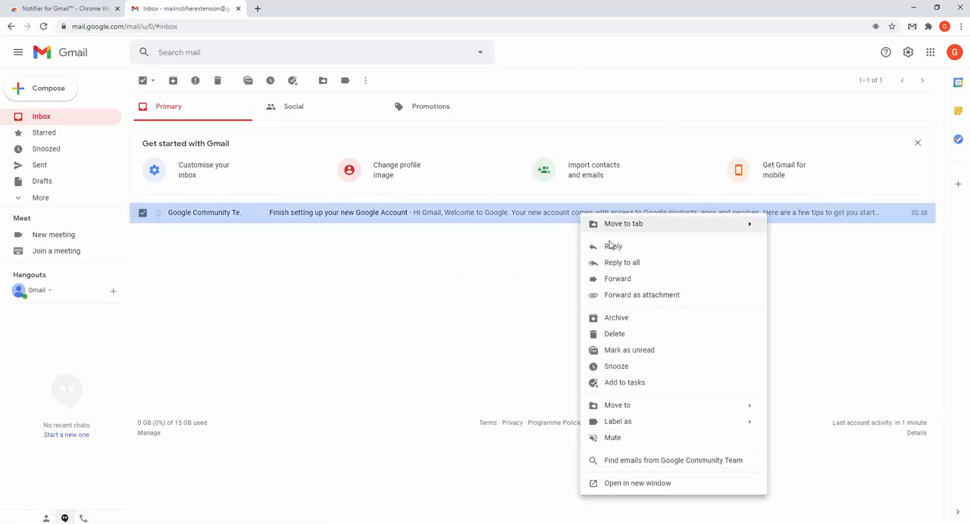
pyautogui.moveTo(640, 379)
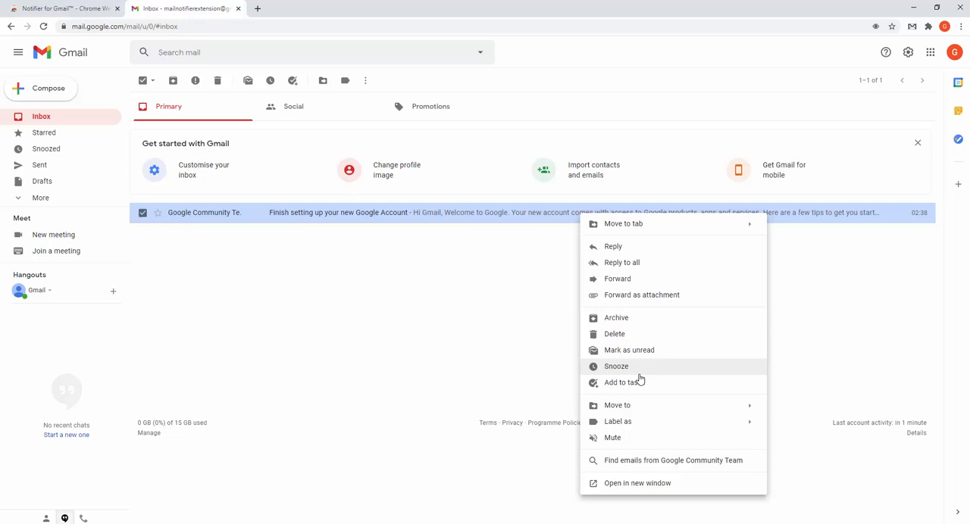
pyautogui.click(628, 350)
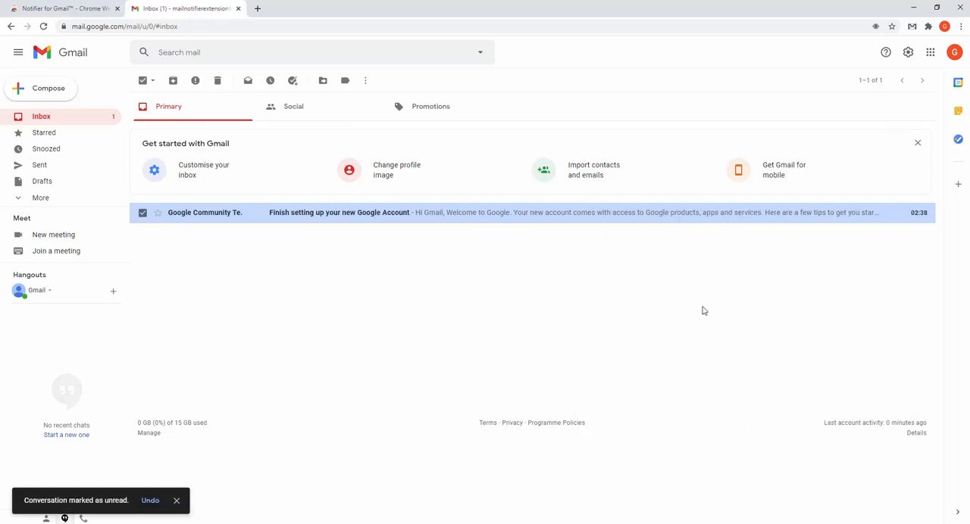
pyautogui.moveTo(499, 91)
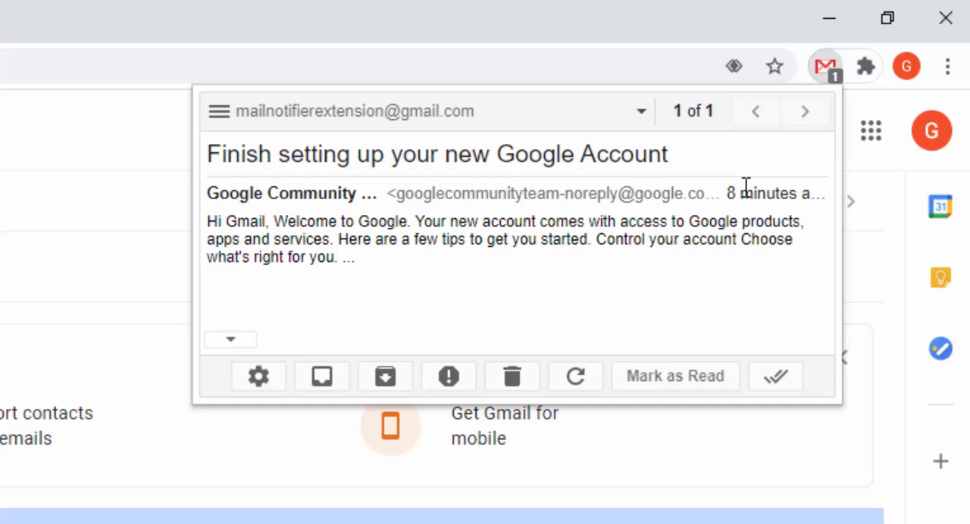
pyautogui.moveTo(443, 189)
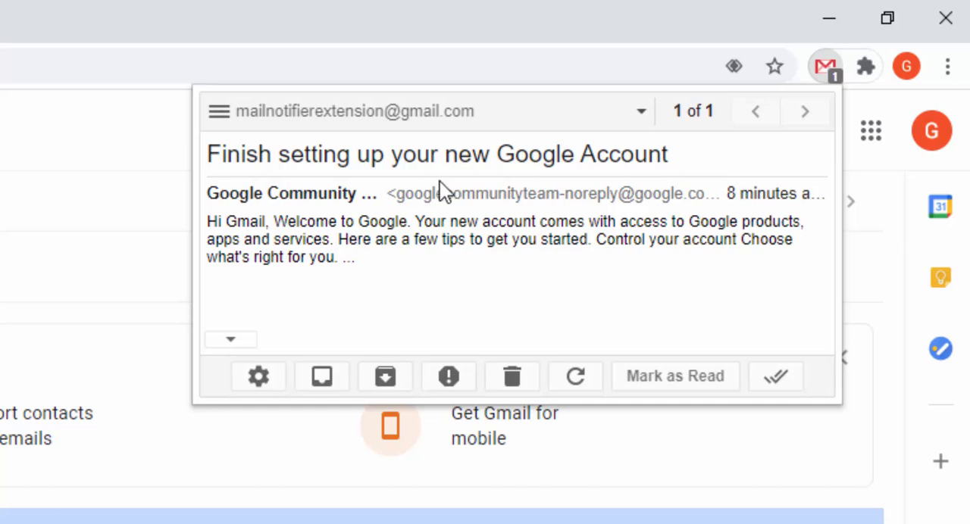
pyautogui.moveTo(319, 318)
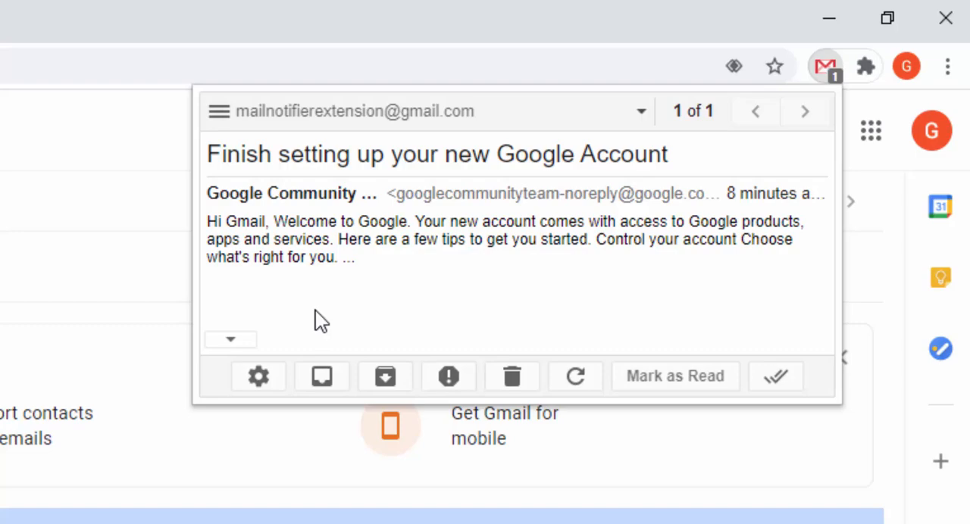
# Open Notifier for Gmail's options page from the popup's gear button, showing the 60-second check interval
pyautogui.click(257, 377)
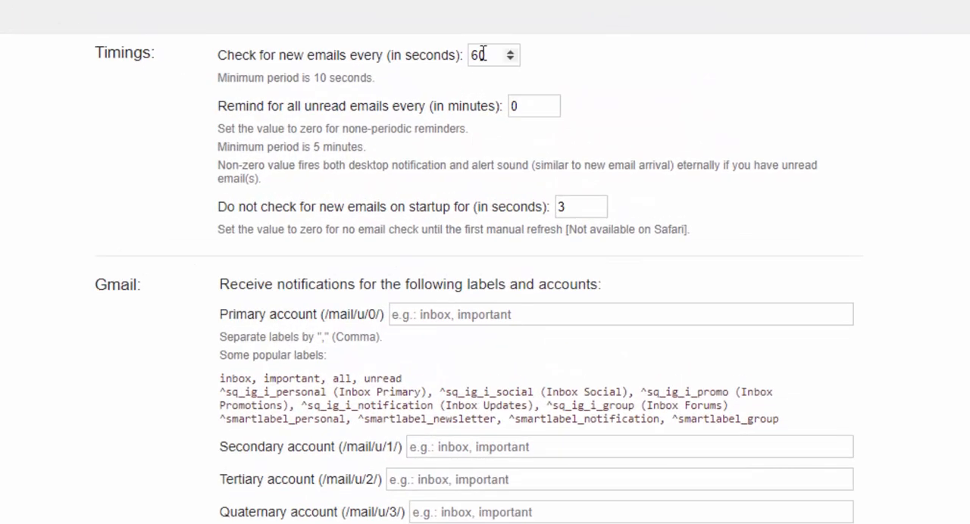
pyautogui.scroll(-3)
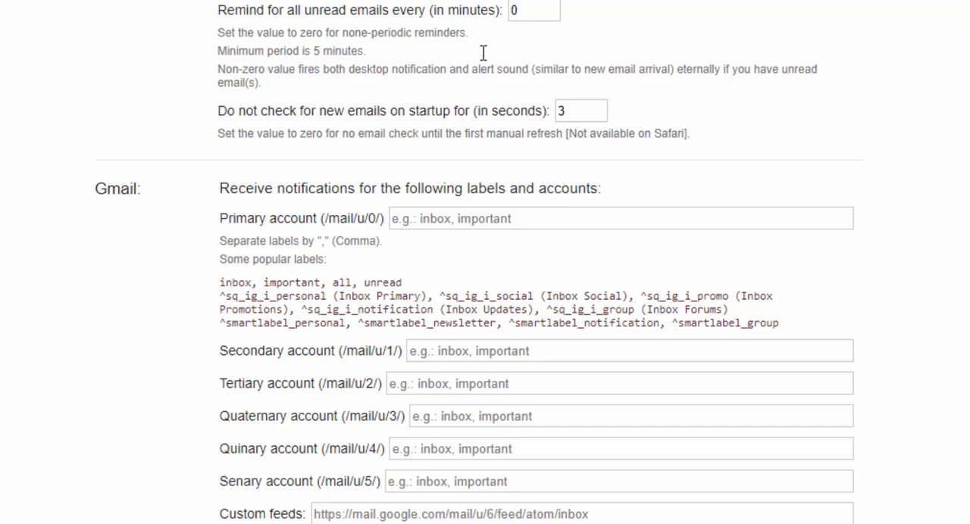
pyautogui.moveTo(411, 108)
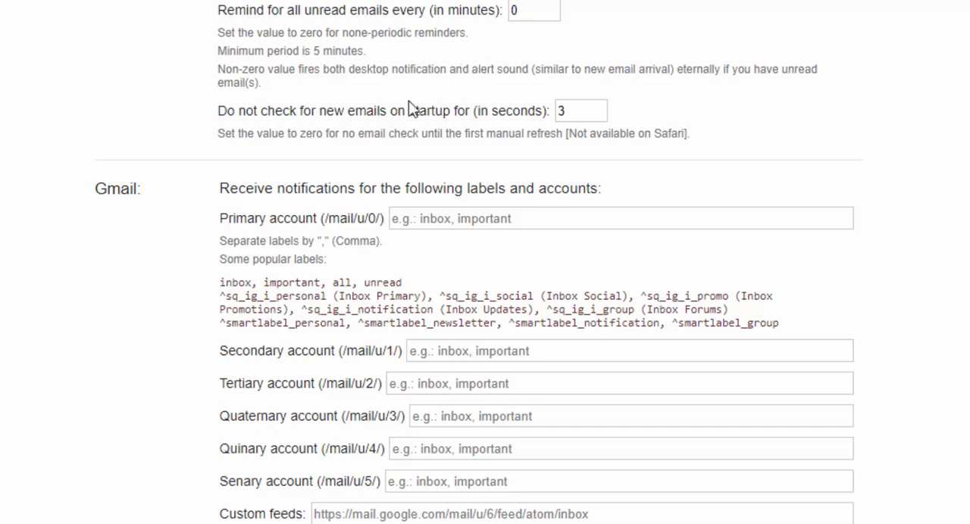
pyautogui.scroll(-3)
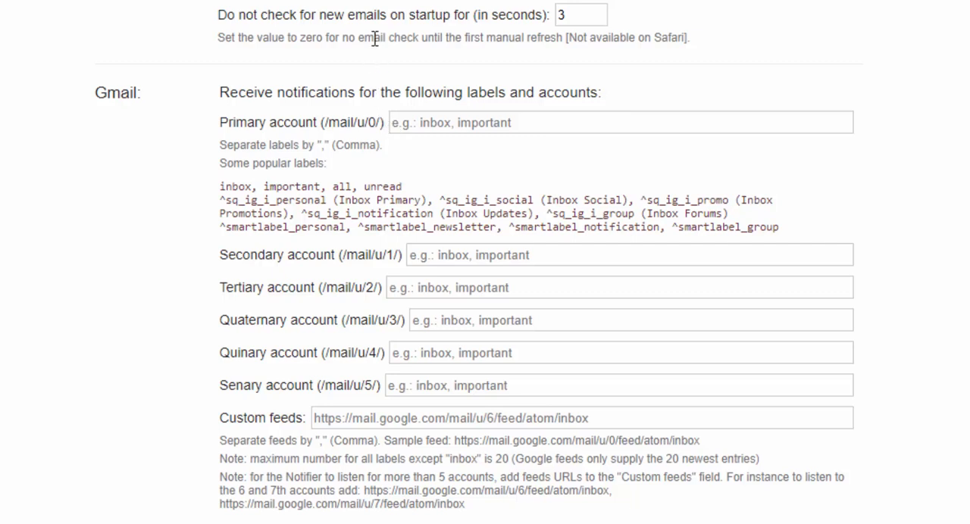
pyautogui.scroll(-3)
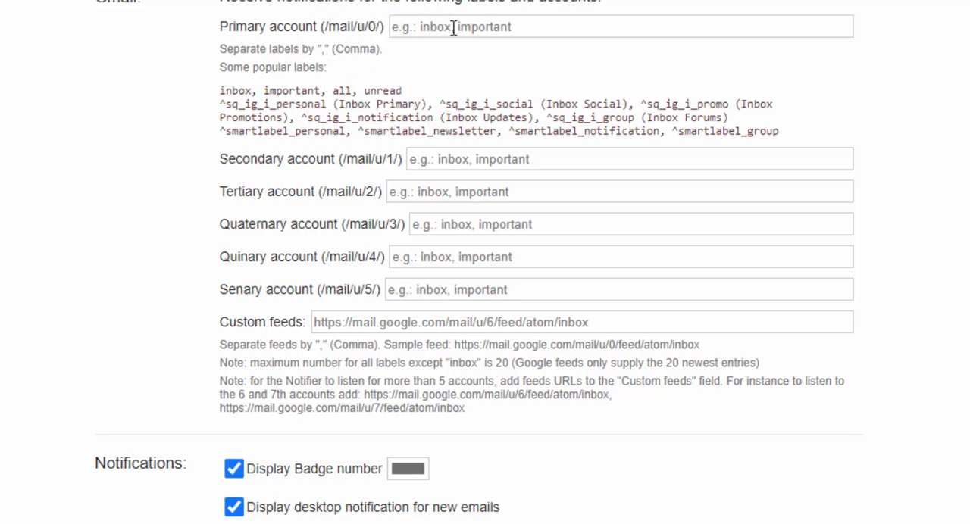
pyautogui.moveTo(437, 47)
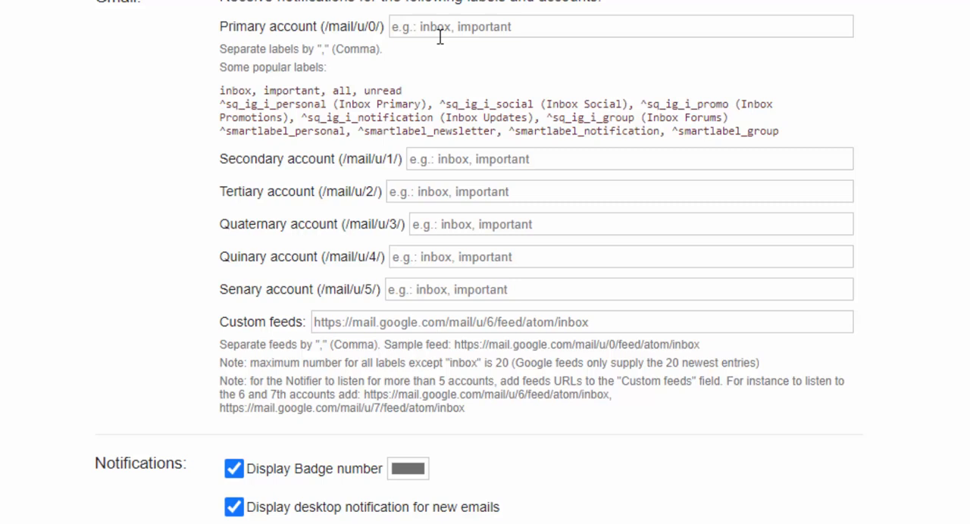
pyautogui.moveTo(438, 52)
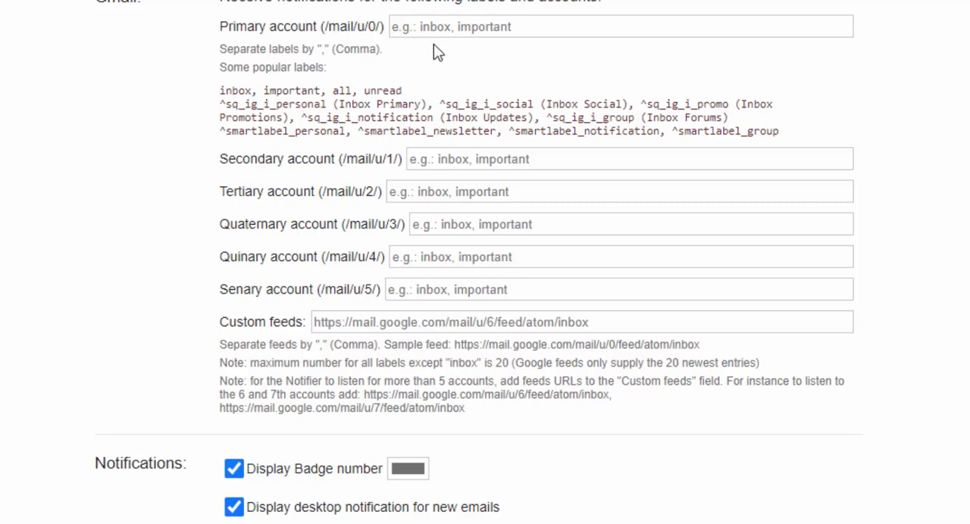
pyautogui.scroll(-3)
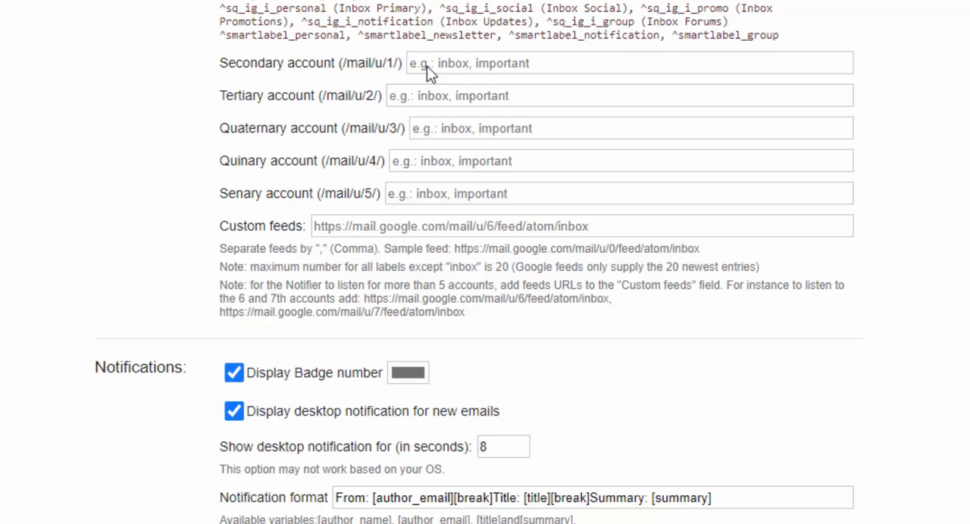
pyautogui.scroll(-3)
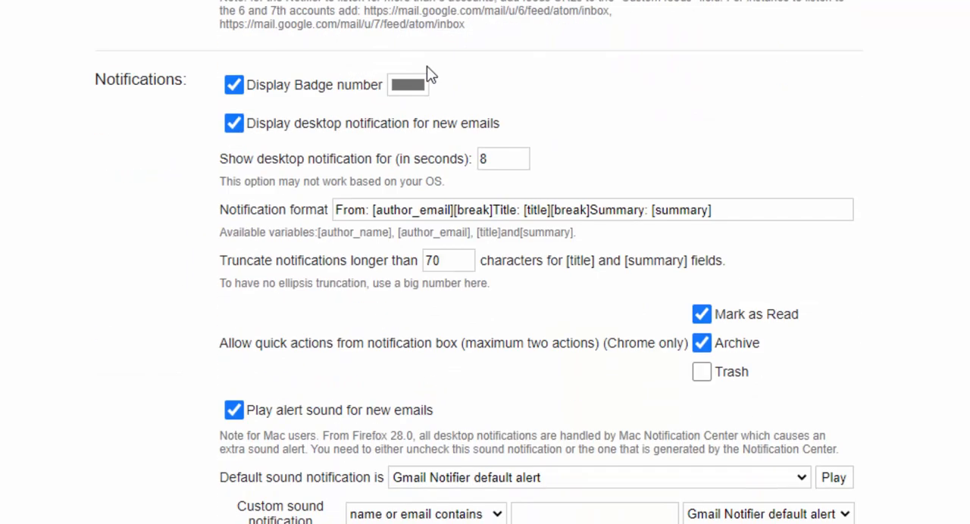
pyautogui.scroll(-3)
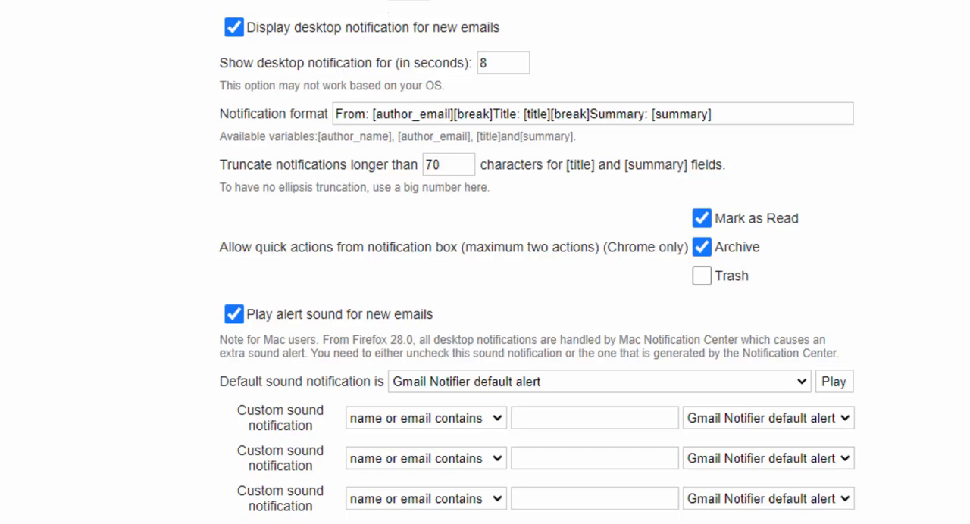
pyautogui.click(437, 62)
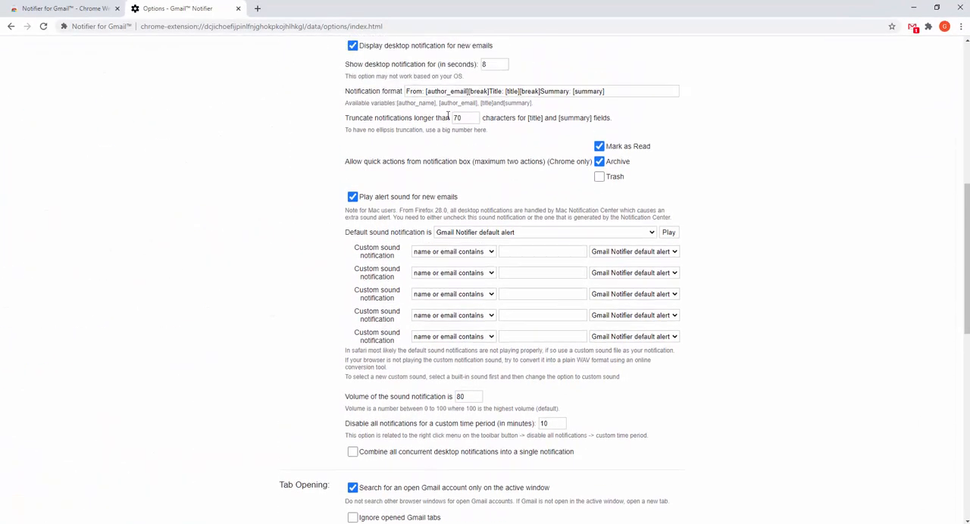
pyautogui.scroll(-3)
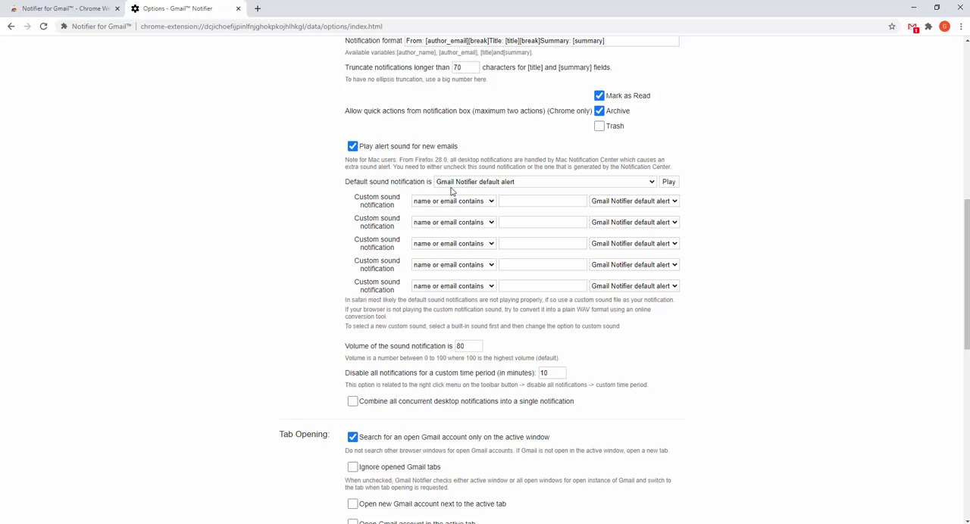
pyautogui.click(450, 200)
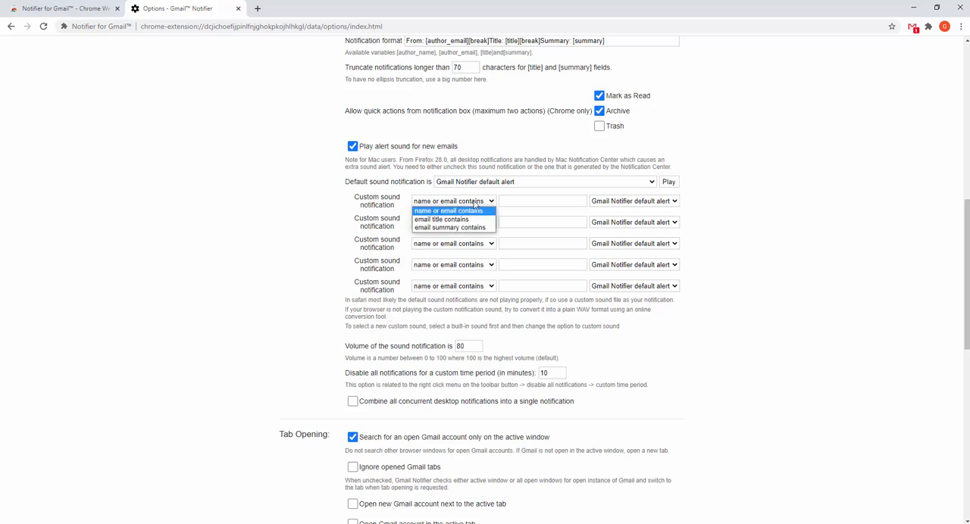
pyautogui.click(451, 201)
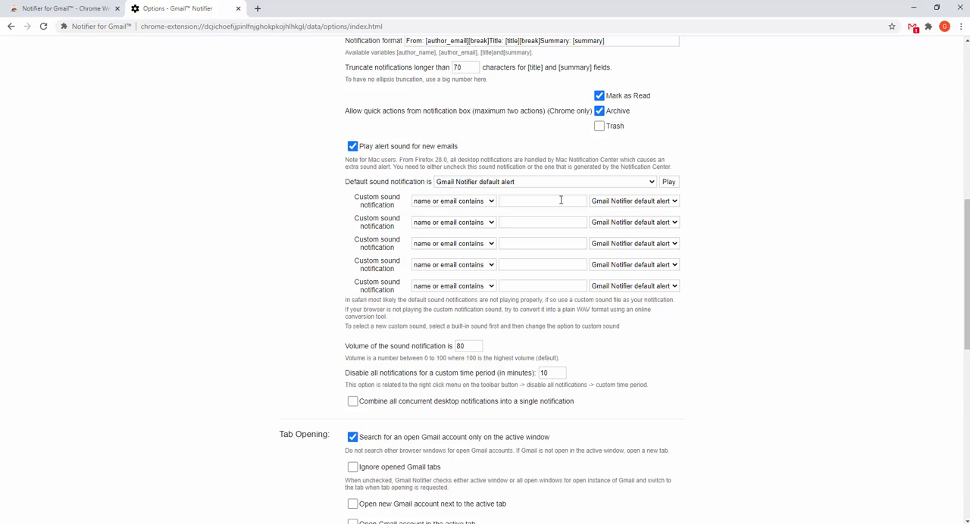
pyautogui.scroll(-3)
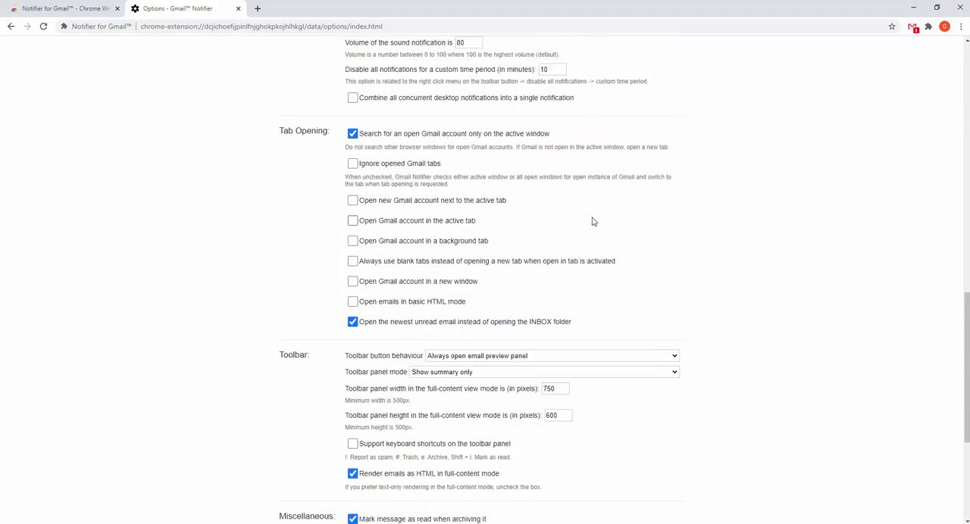
pyautogui.scroll(-3)
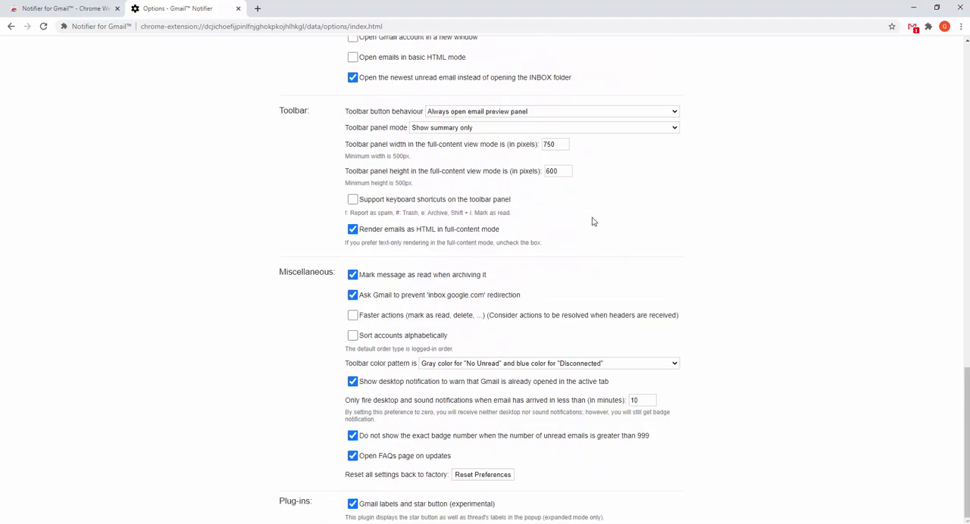